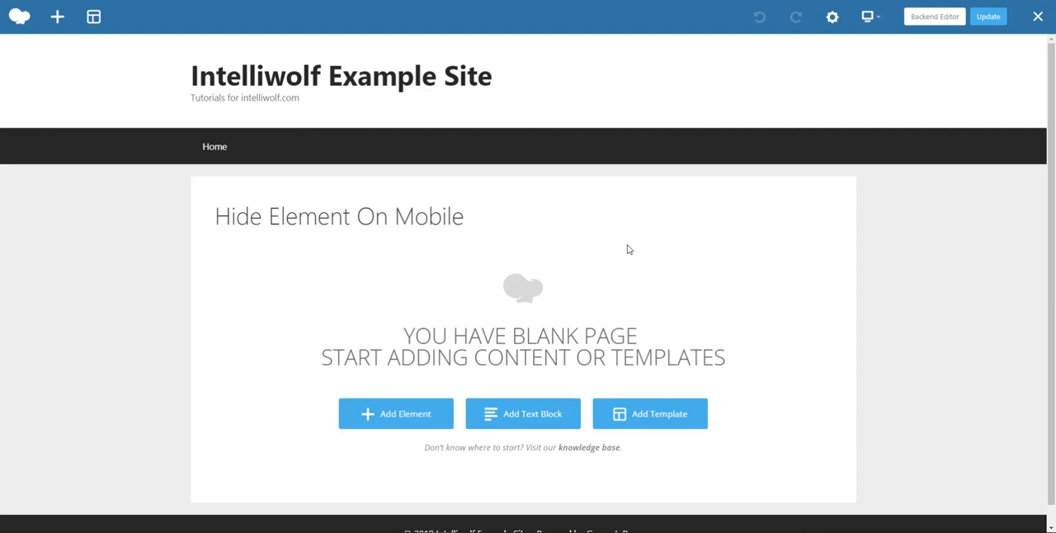
- Insert a Single Image element showing the cloud-and-laptop graphic from the Media Library at full size
click(396, 413)
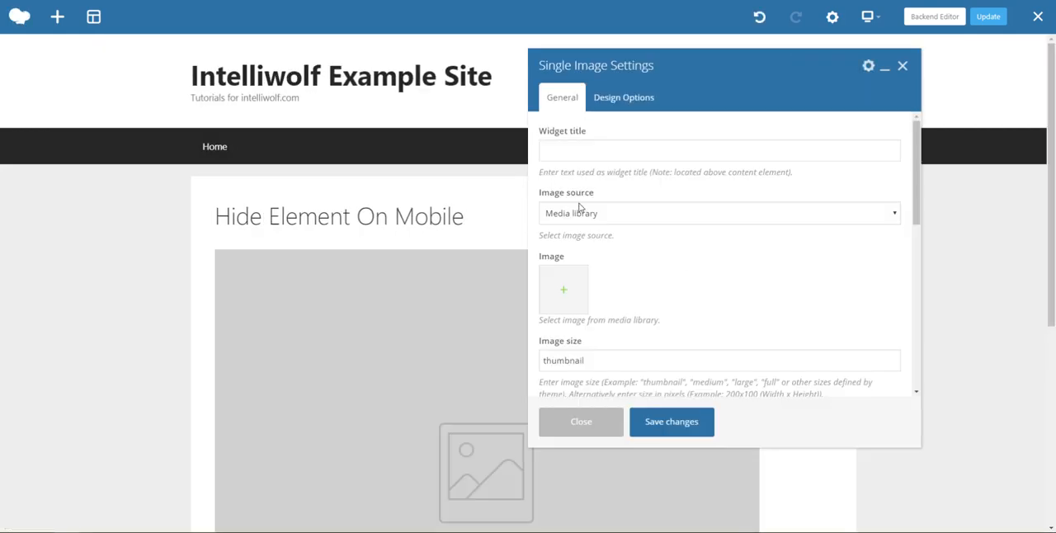
click(563, 289)
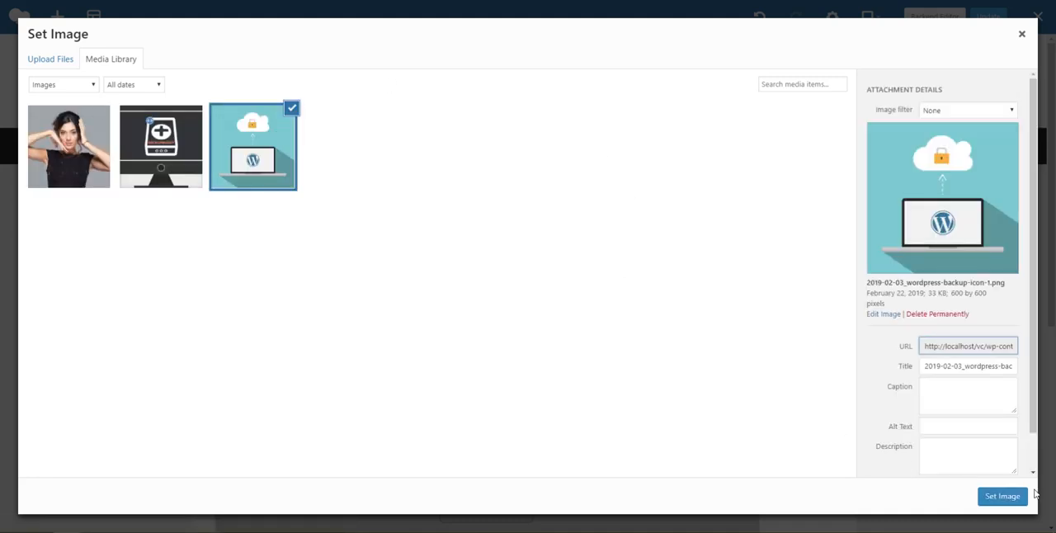
click(1003, 495)
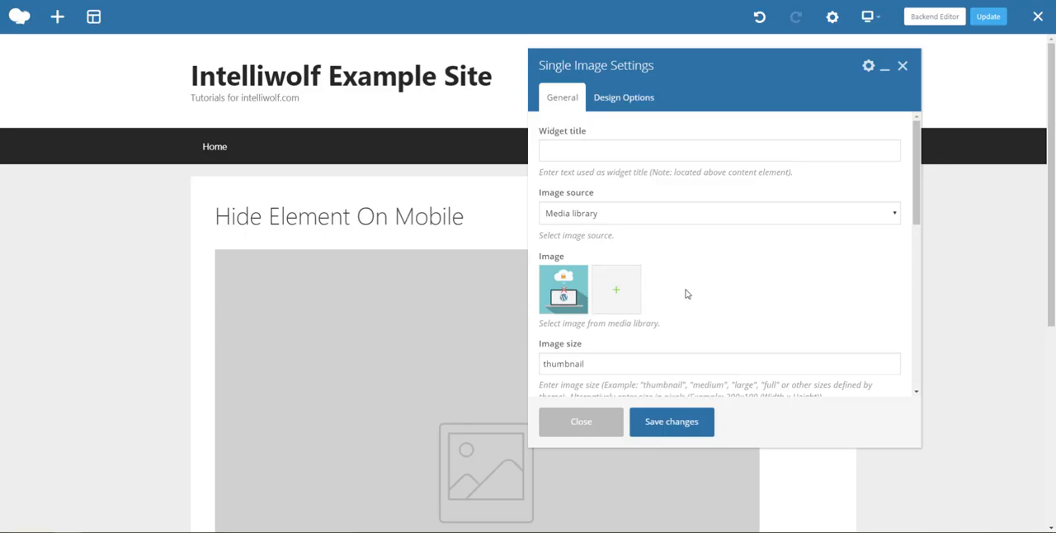
click(672, 422)
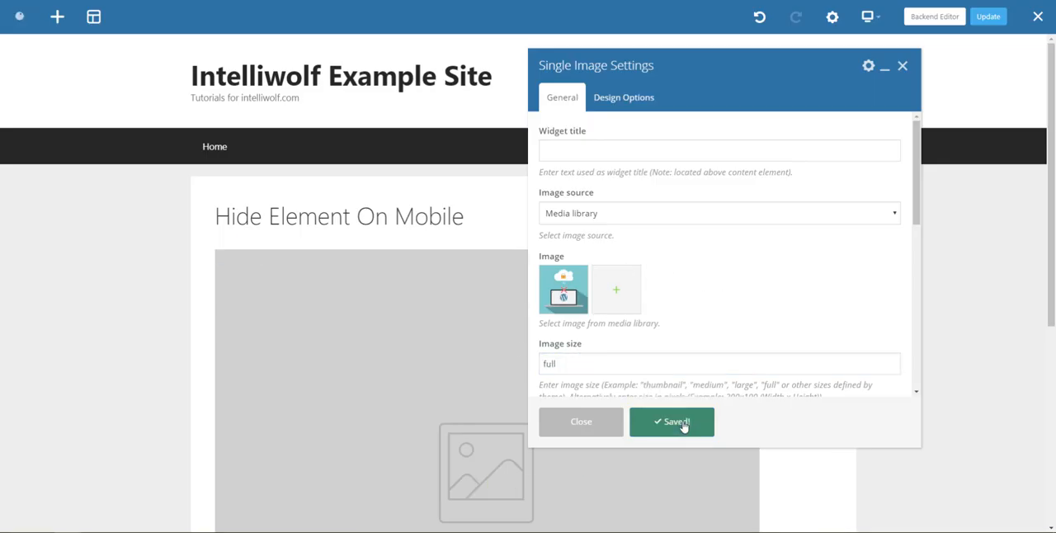
click(671, 423)
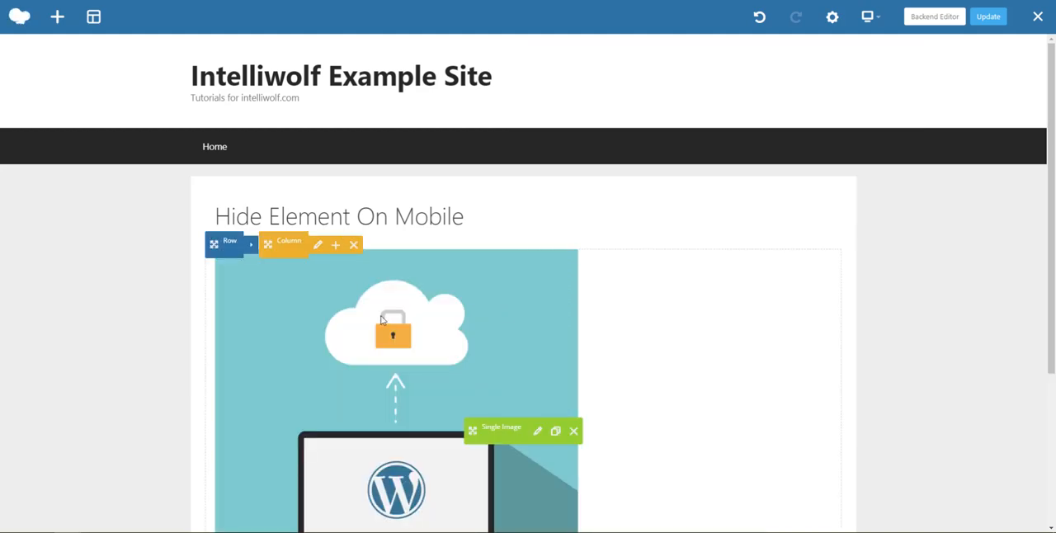
mouse_move(317, 246)
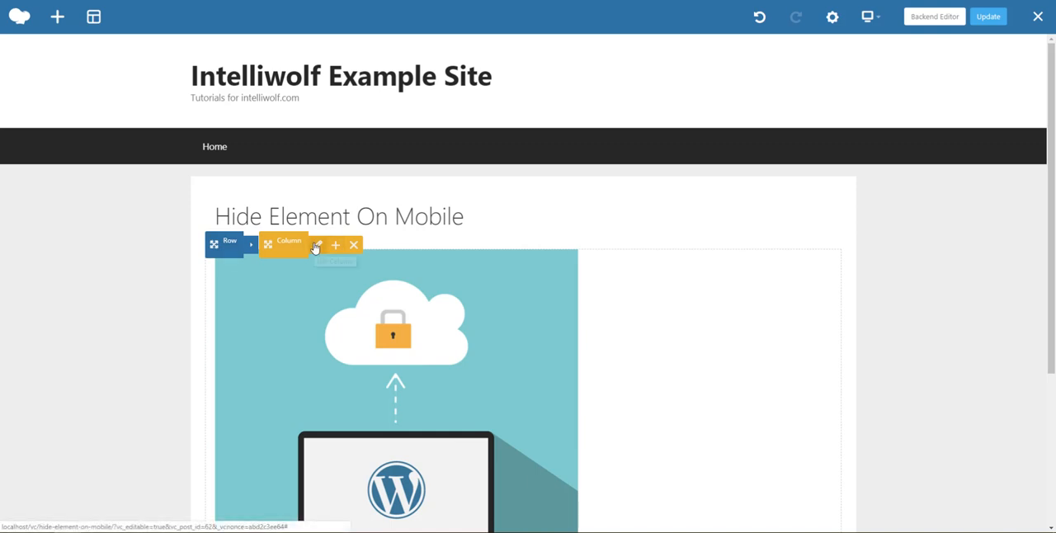
- Open the image column's settings, close them unchanged, then reopen them
click(315, 244)
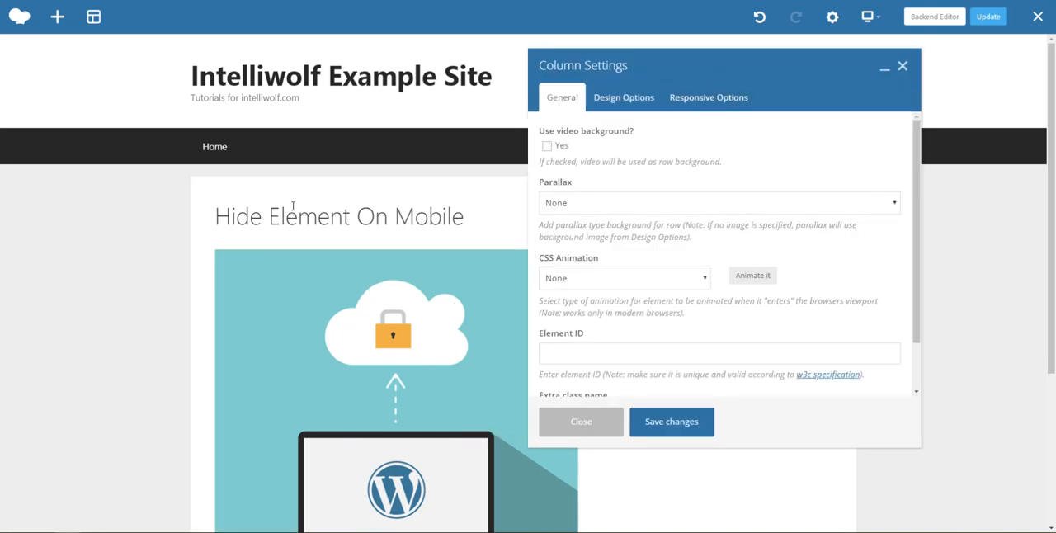
click(581, 423)
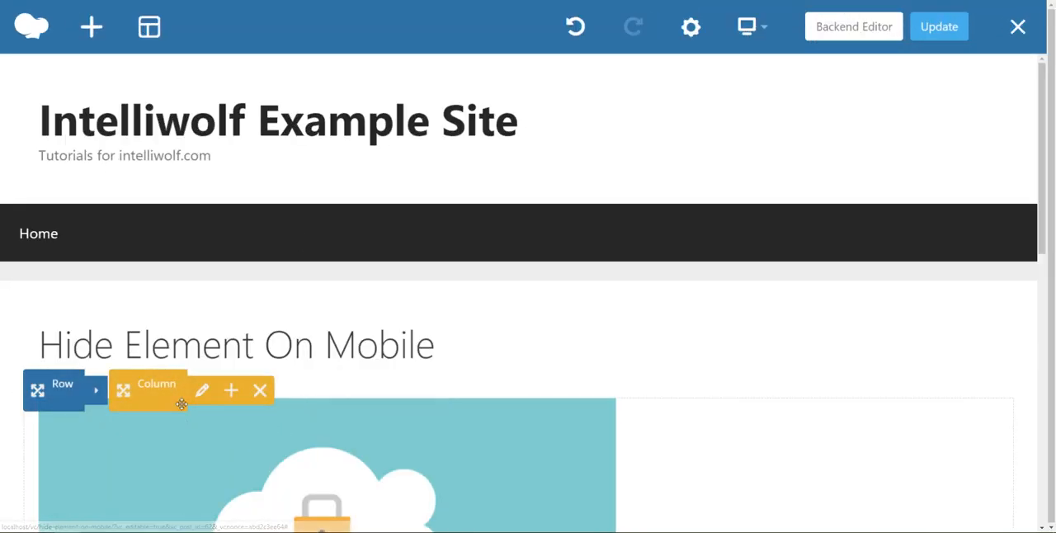
mouse_move(201, 391)
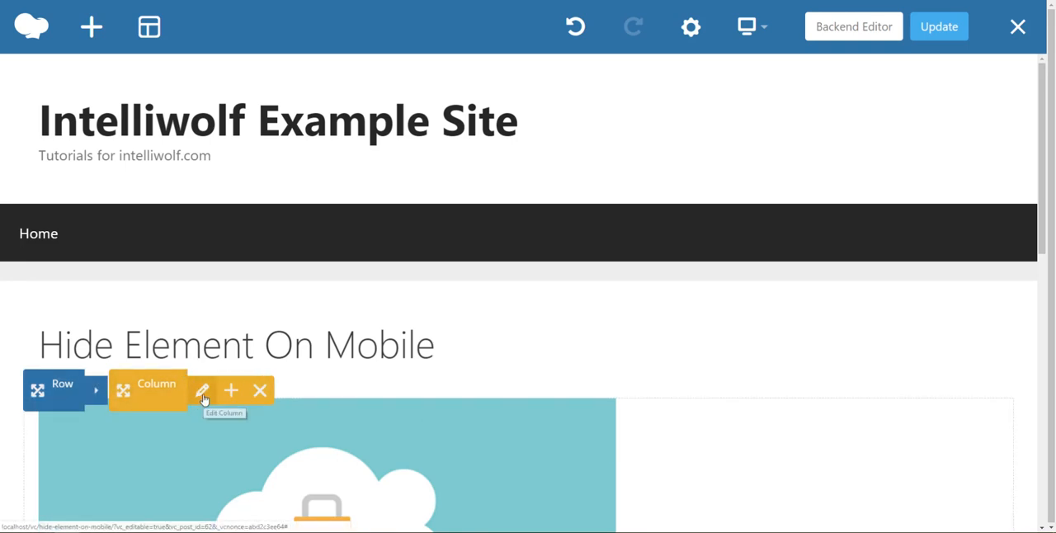
click(201, 389)
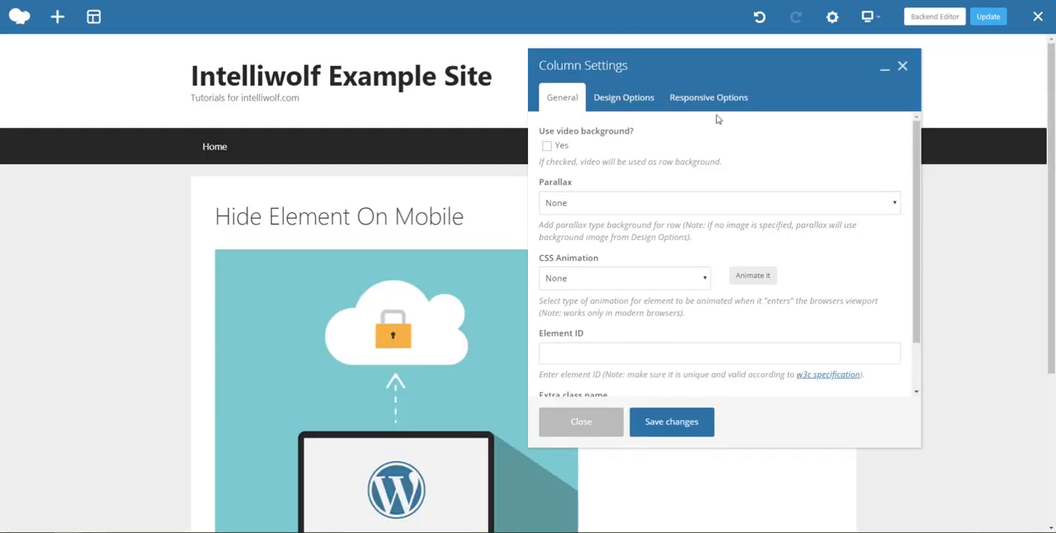
- In Responsive Options, hide the column on mobile only, leaving portrait tablets visible, and save
click(708, 96)
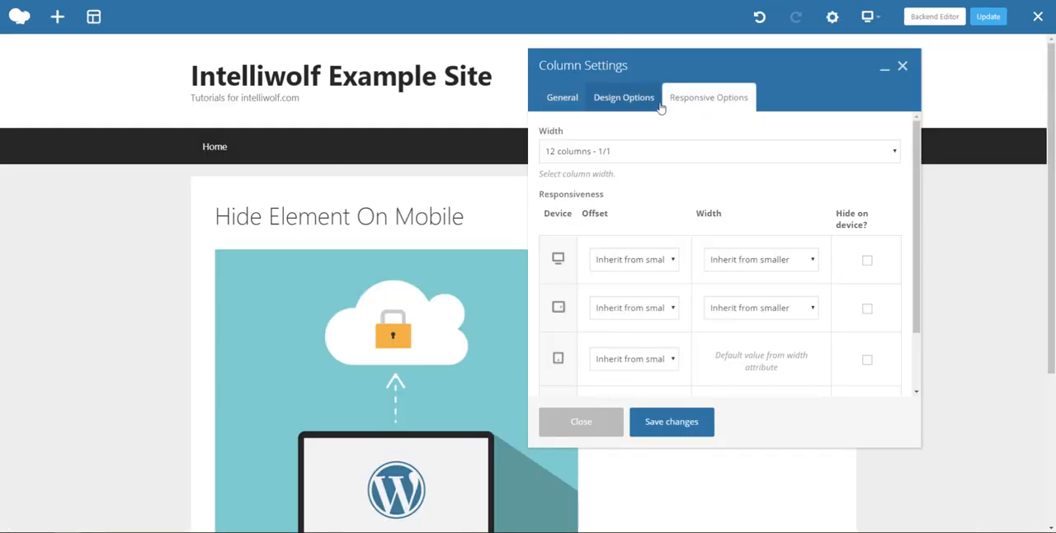
scroll(down, 3)
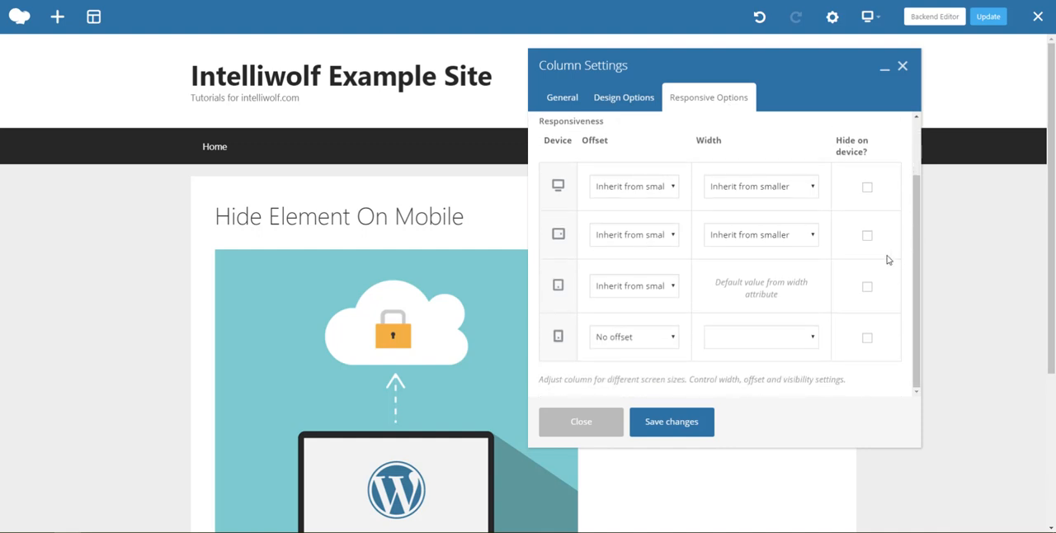
click(866, 337)
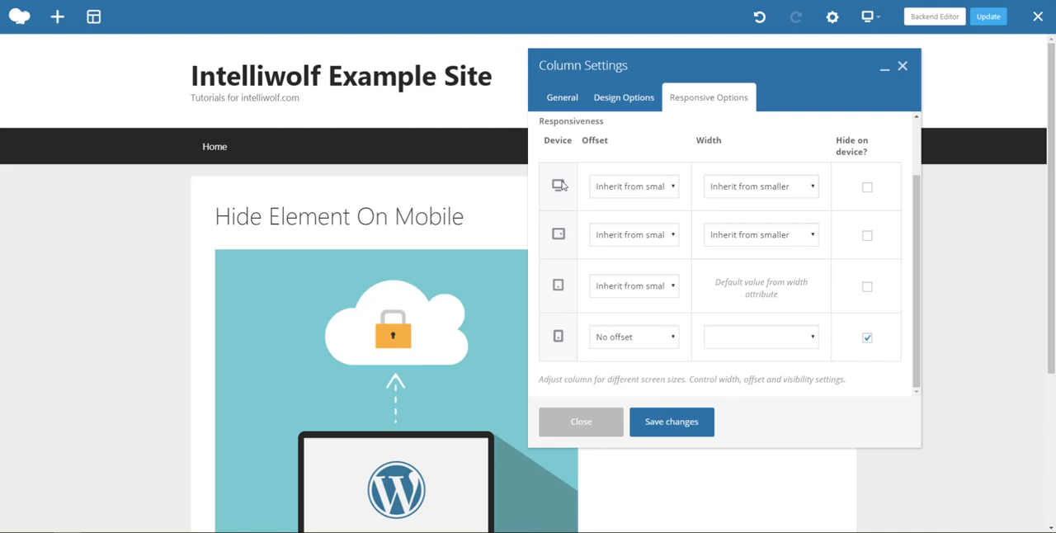
mouse_move(561, 241)
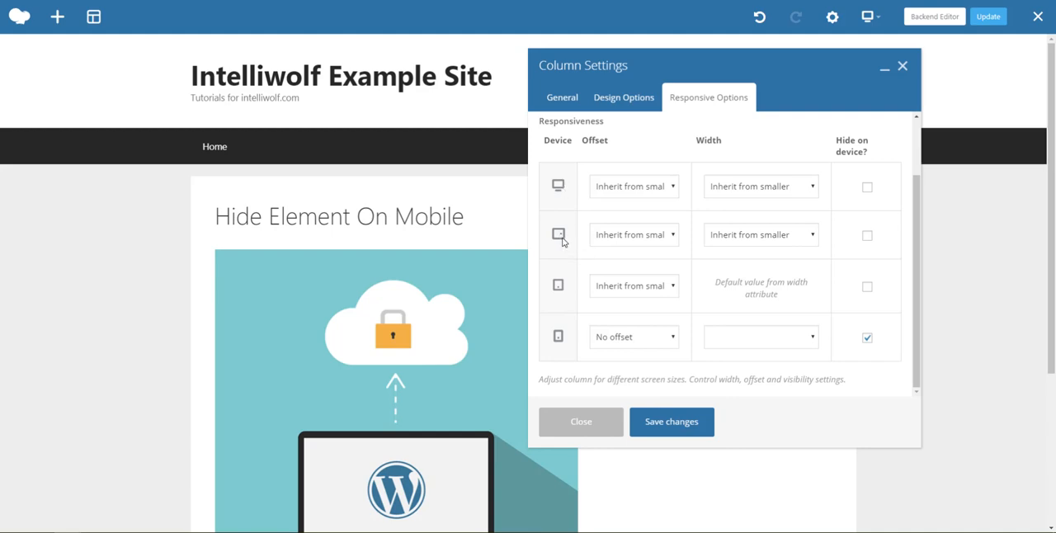
mouse_move(572, 257)
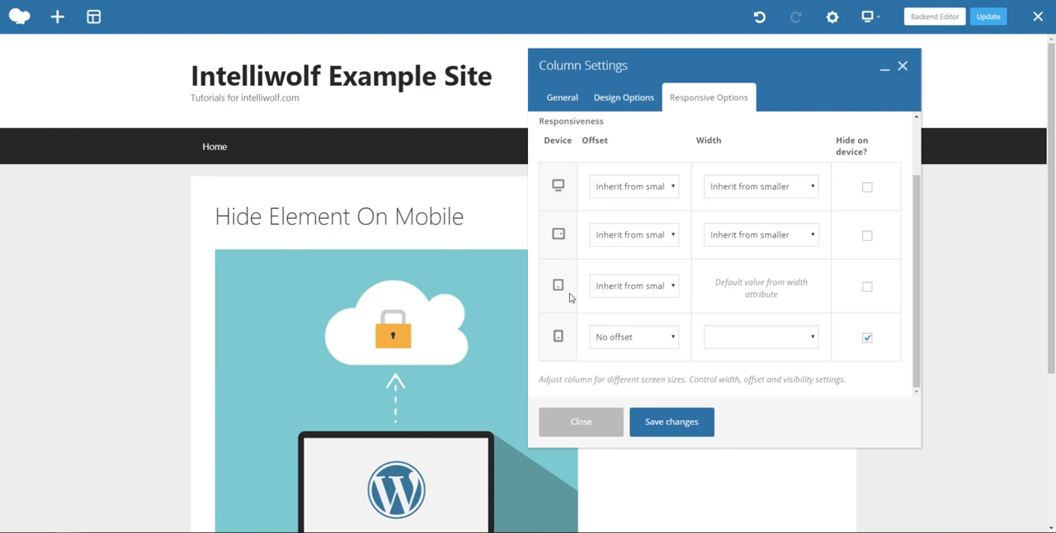
mouse_move(878, 353)
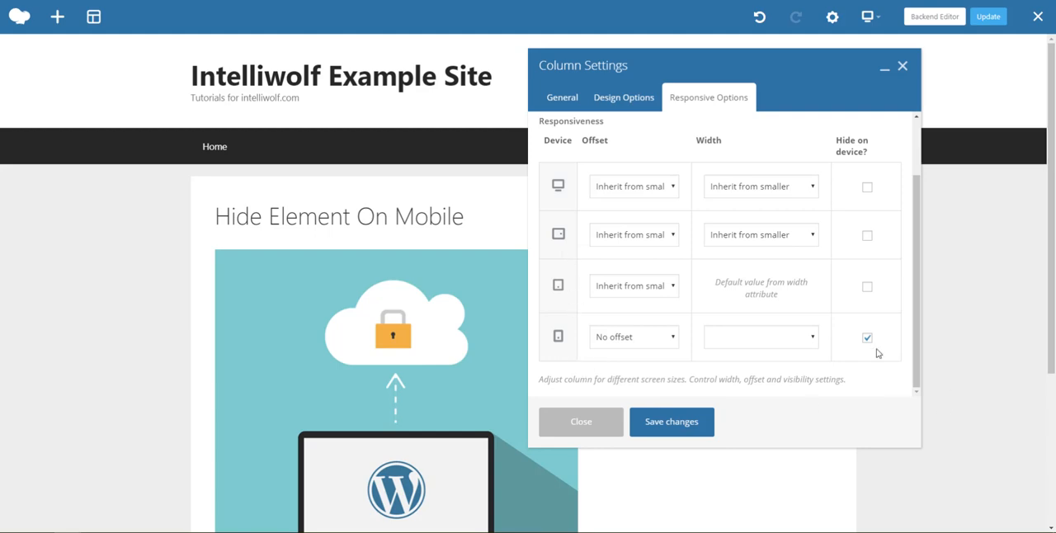
mouse_move(861, 219)
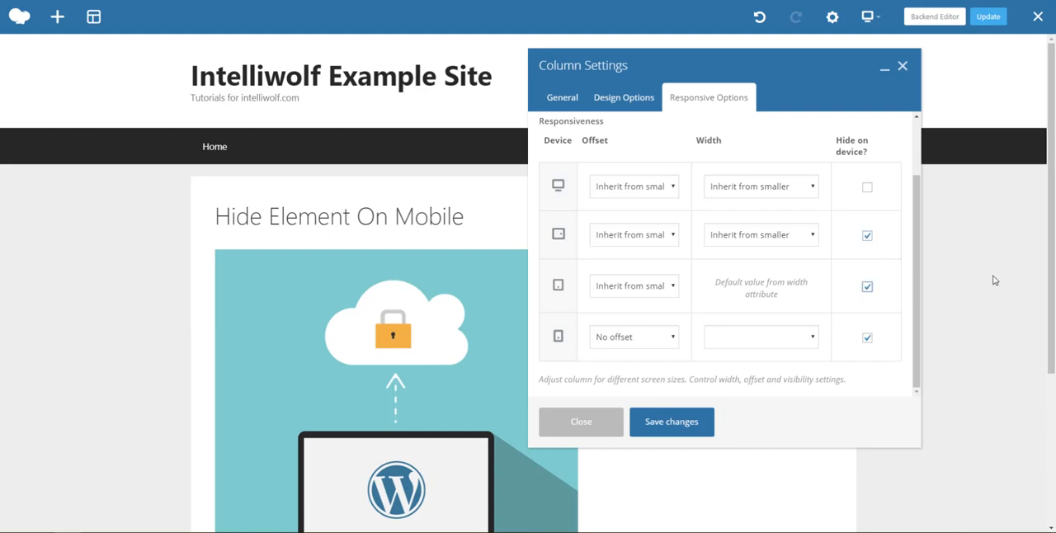
click(868, 235)
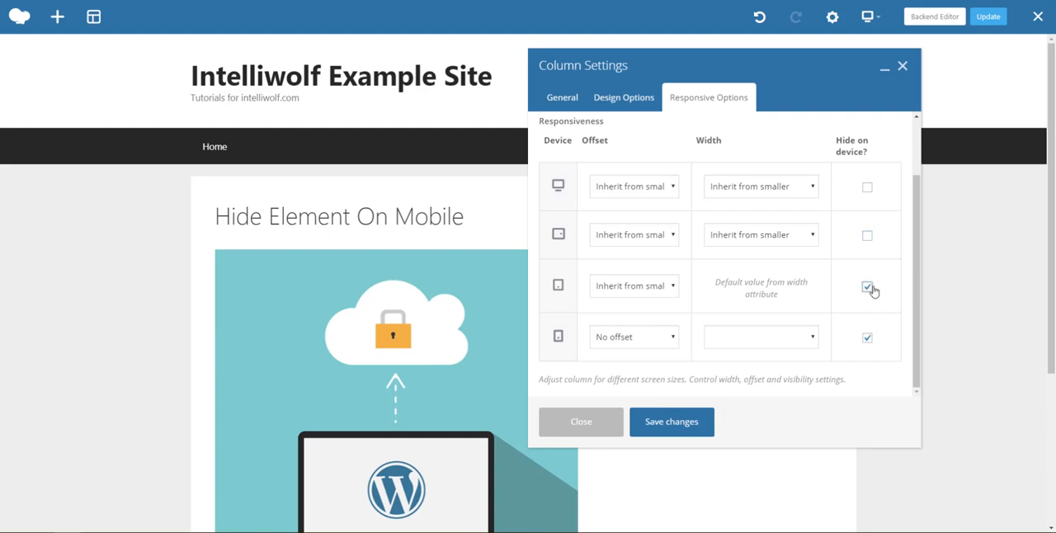
click(671, 422)
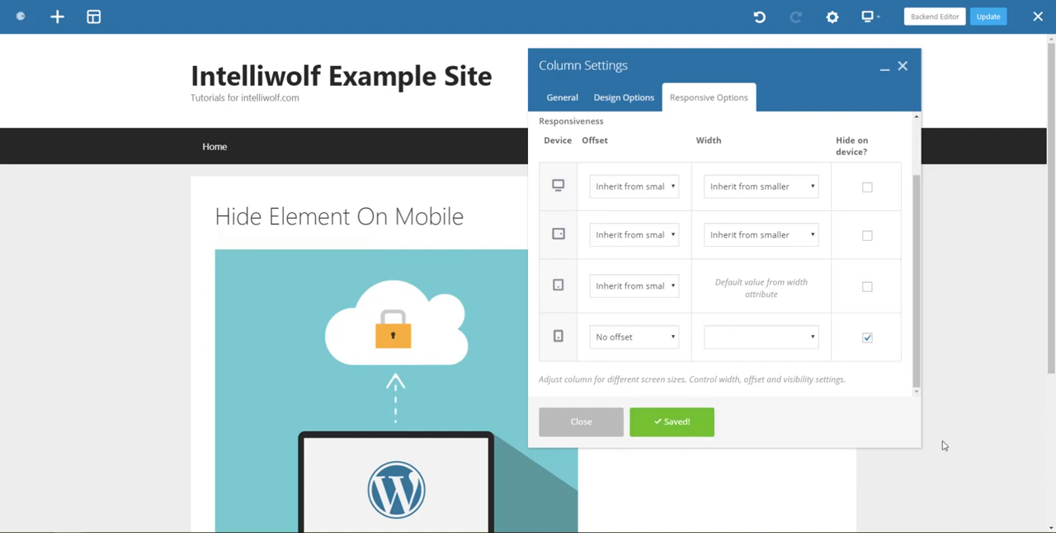
click(581, 423)
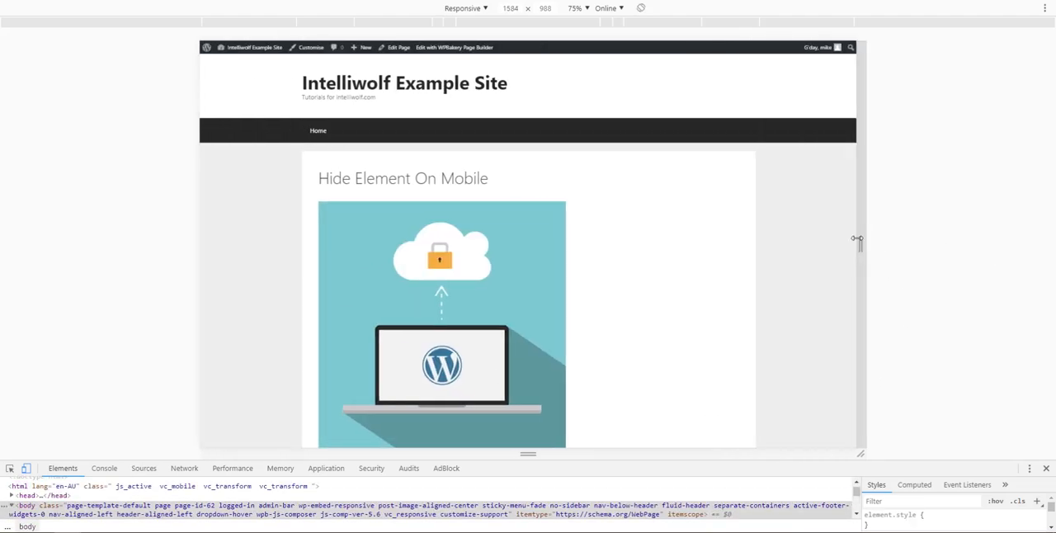
- Drag the Chrome responsive viewport narrower to check whether the image hides
drag(858, 239, 666, 225)
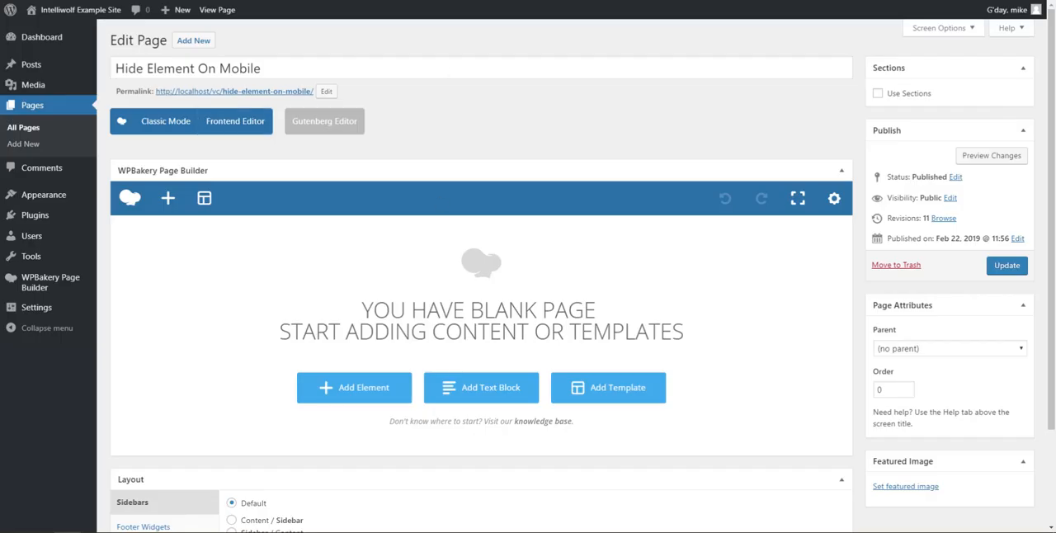
- Update the page with its content removed so the builder shows a blank page
click(323, 120)
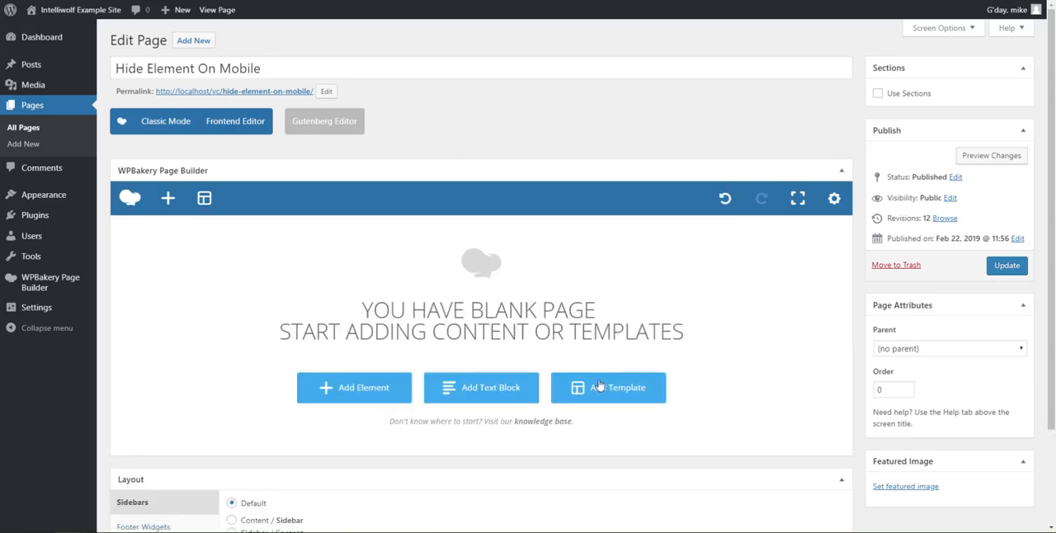
click(324, 122)
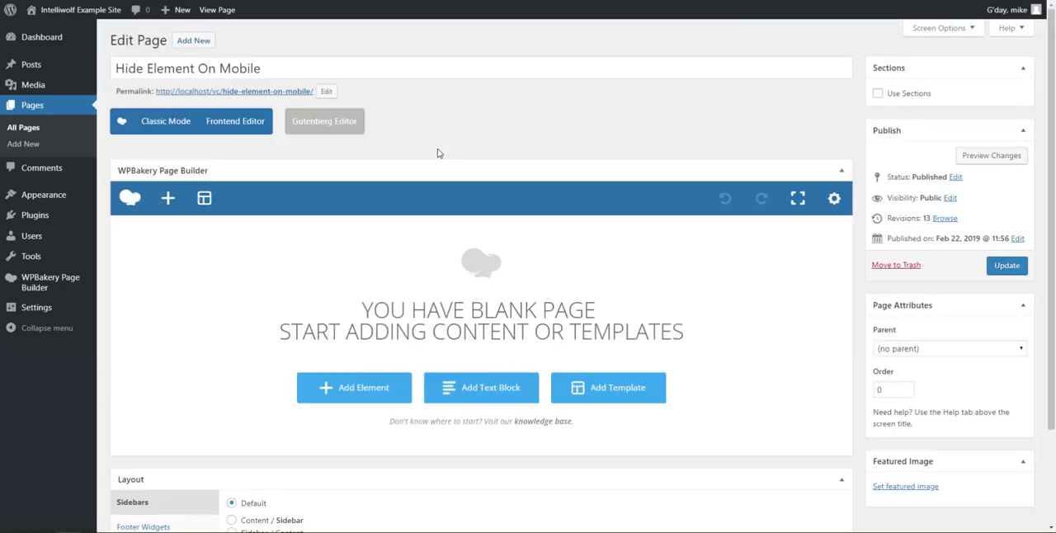
mouse_move(358, 399)
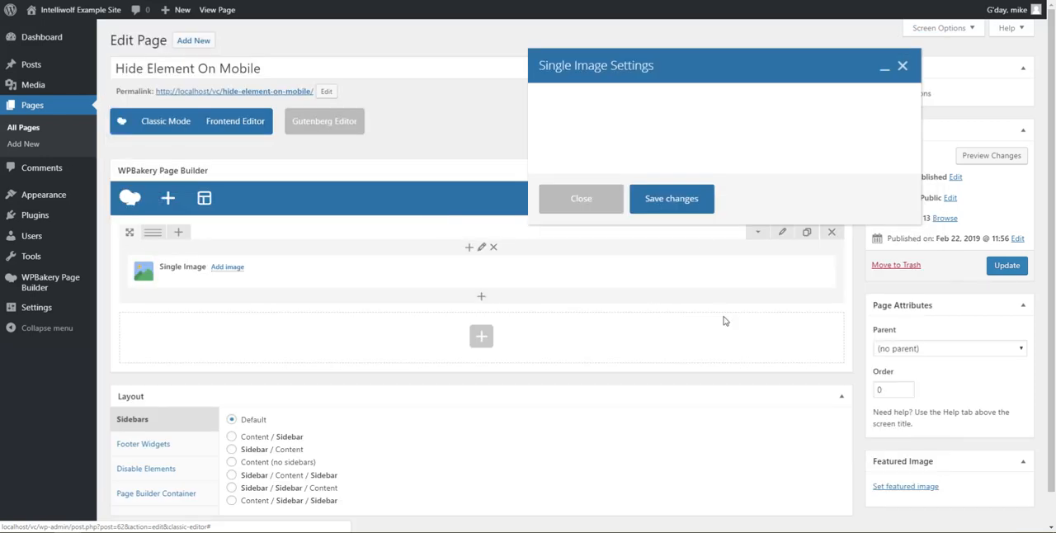
- Set the Single Image element to the cloud-and-laptop picture from the Media Library and save it
click(228, 268)
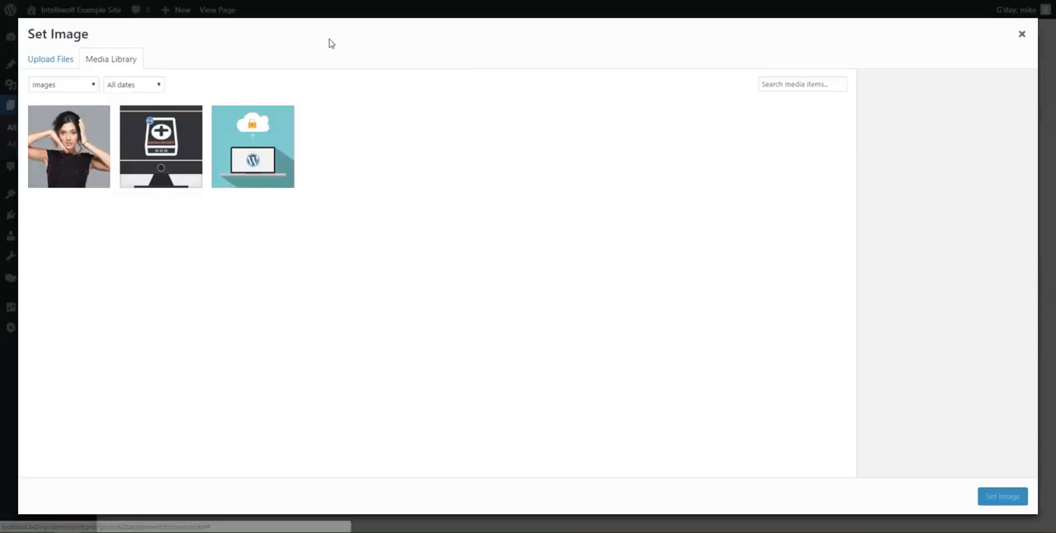
click(252, 145)
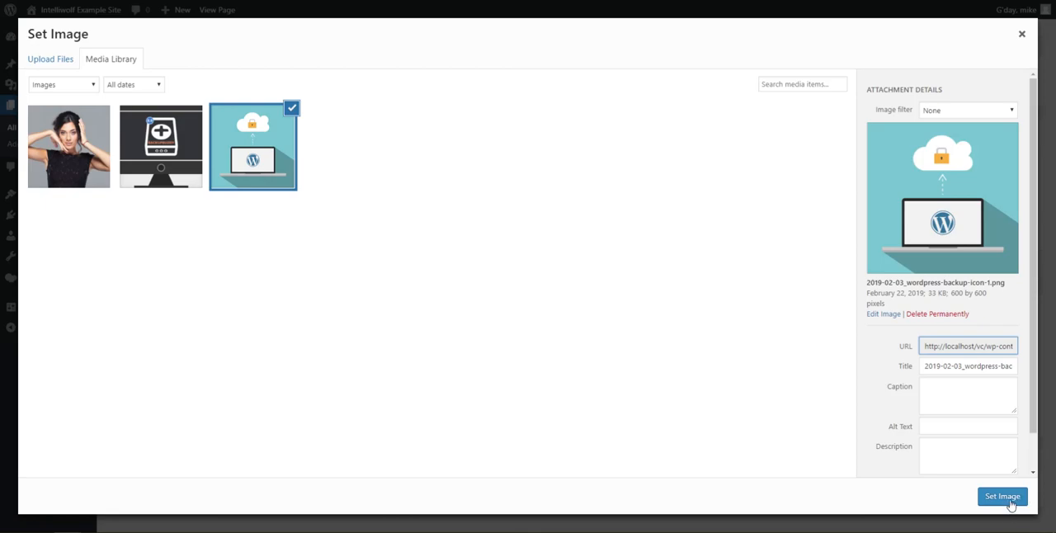
click(1002, 497)
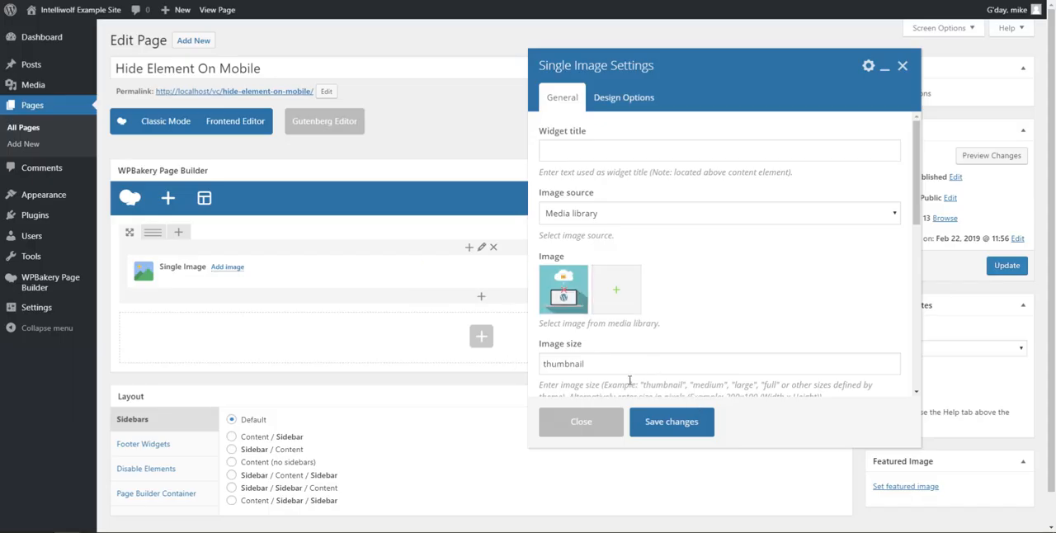
click(670, 422)
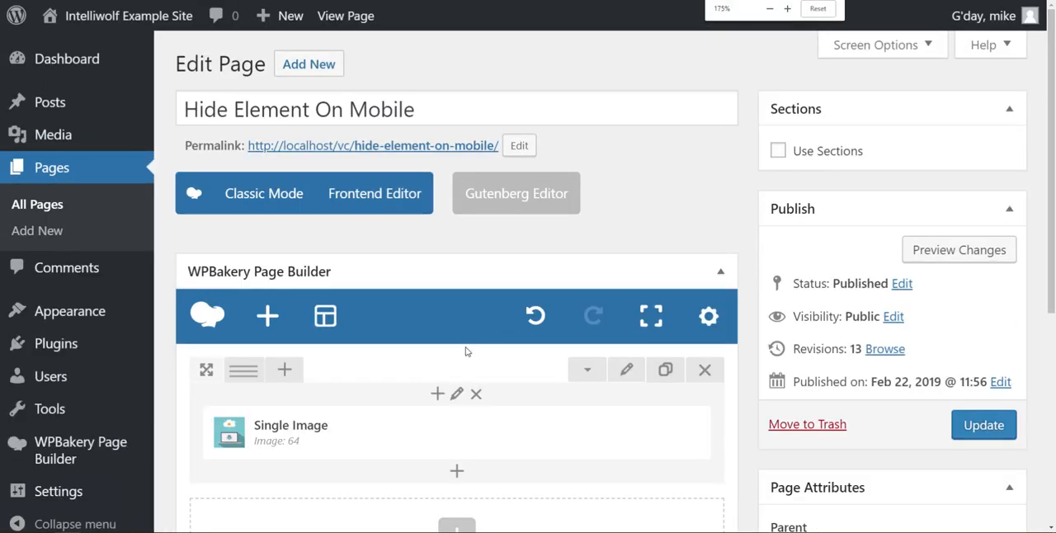
- Set the image's column to hide on mobile devices, save it, and update the page
scroll(down, 3)
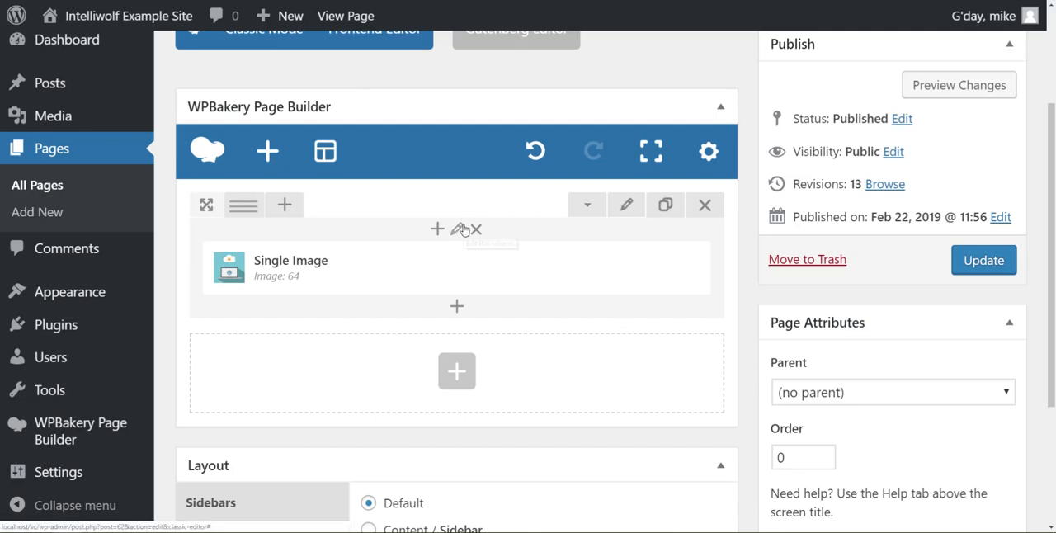
click(455, 229)
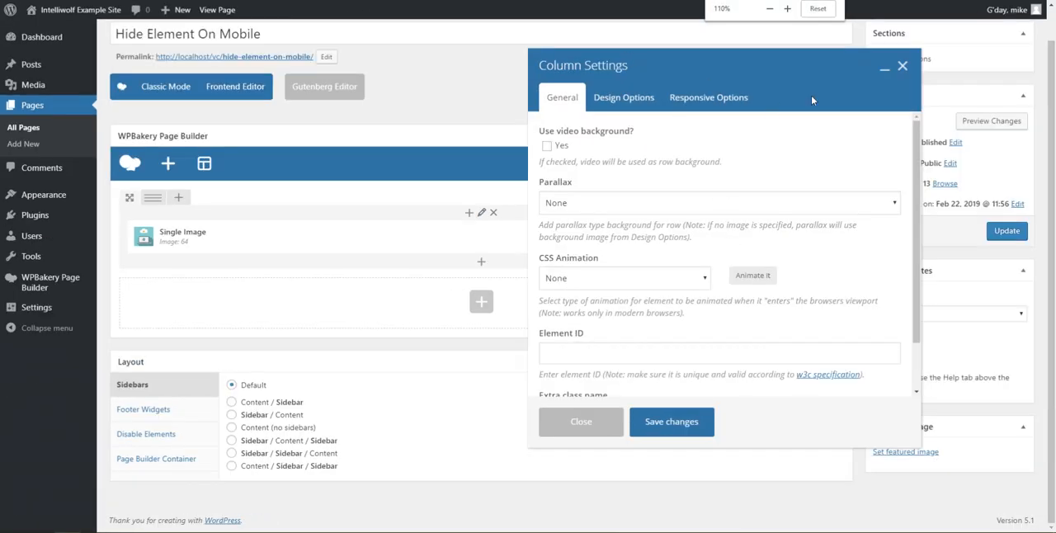
click(709, 95)
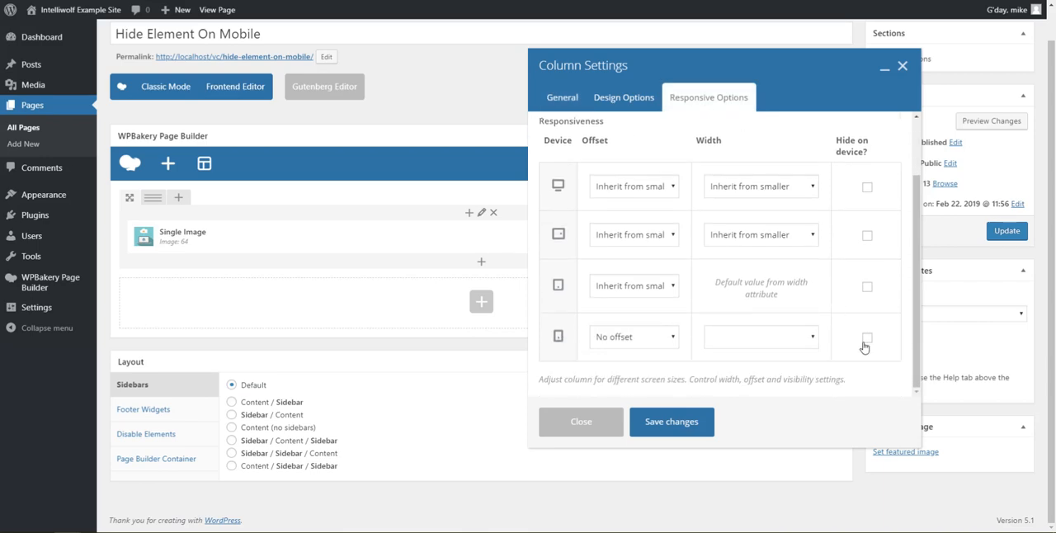
click(866, 337)
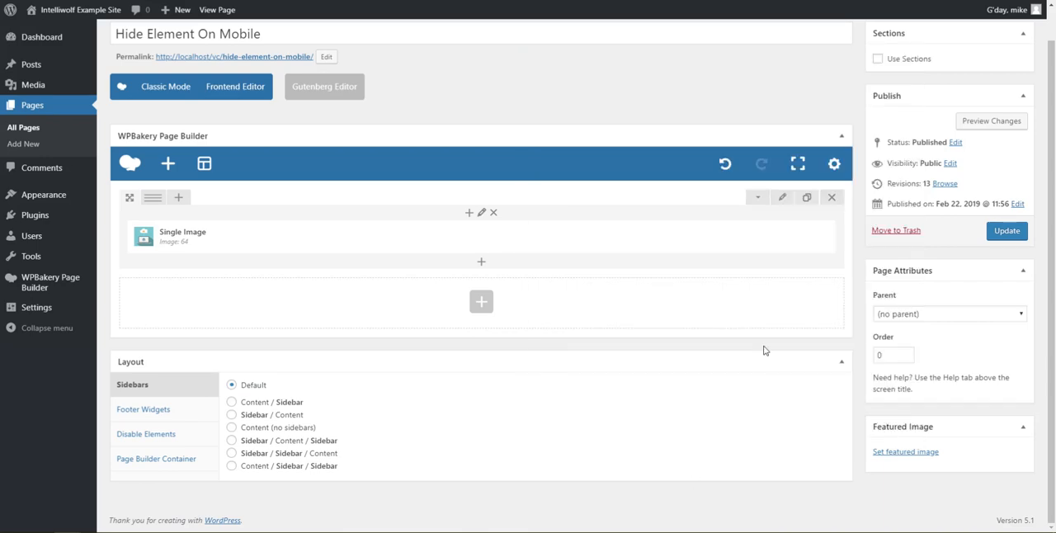
click(1007, 231)
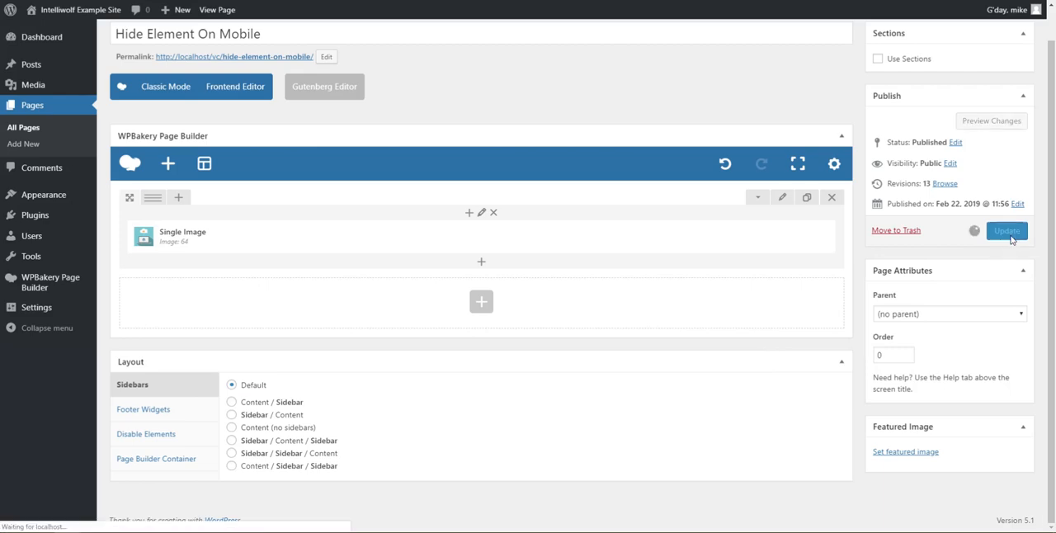
click(1007, 231)
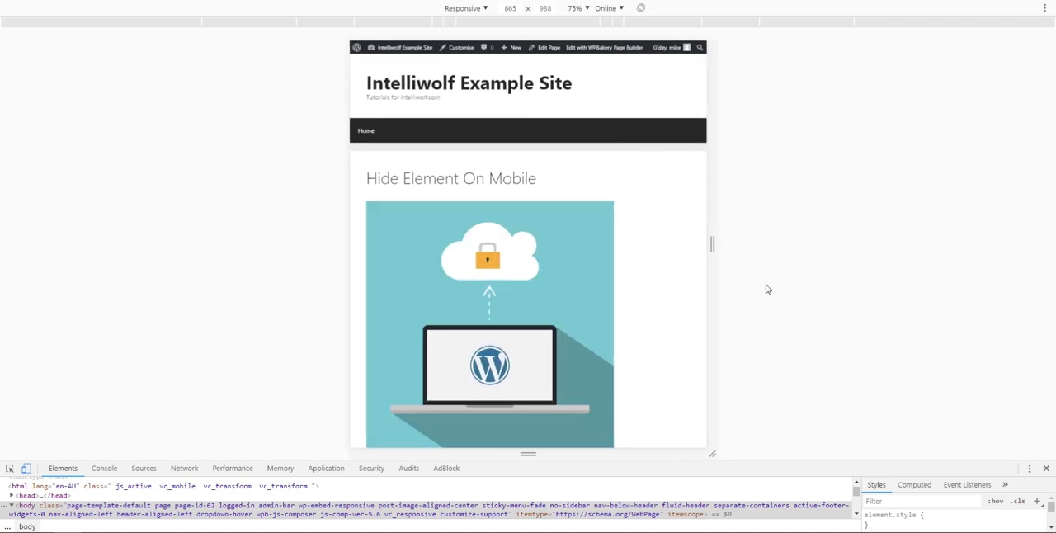
mouse_move(795, 296)
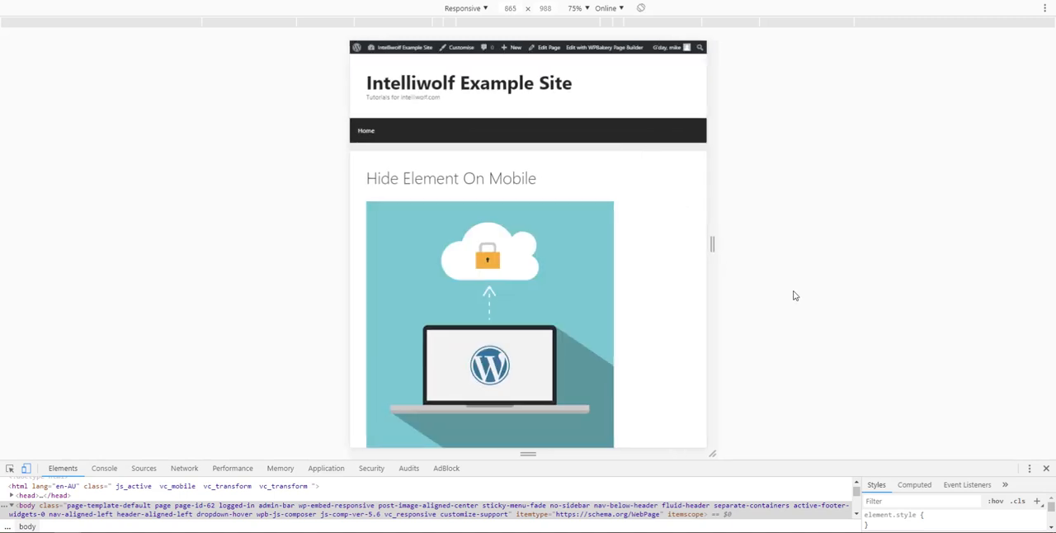